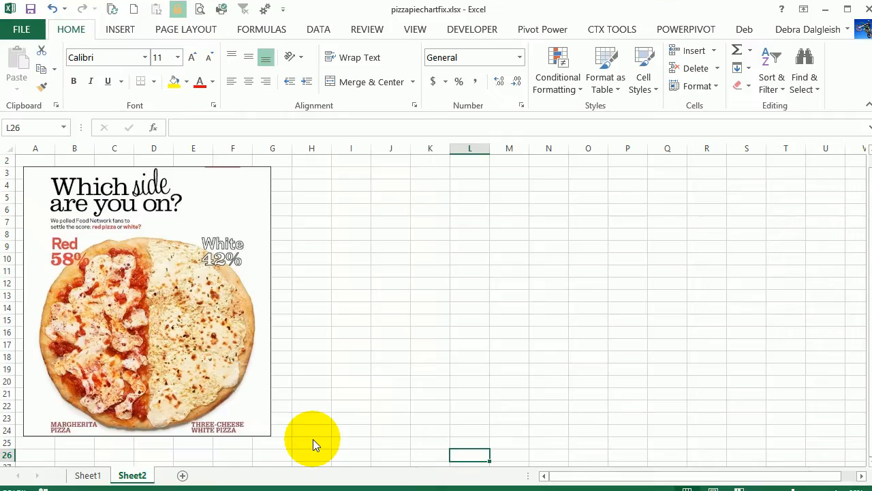
mouse_move(177, 384)
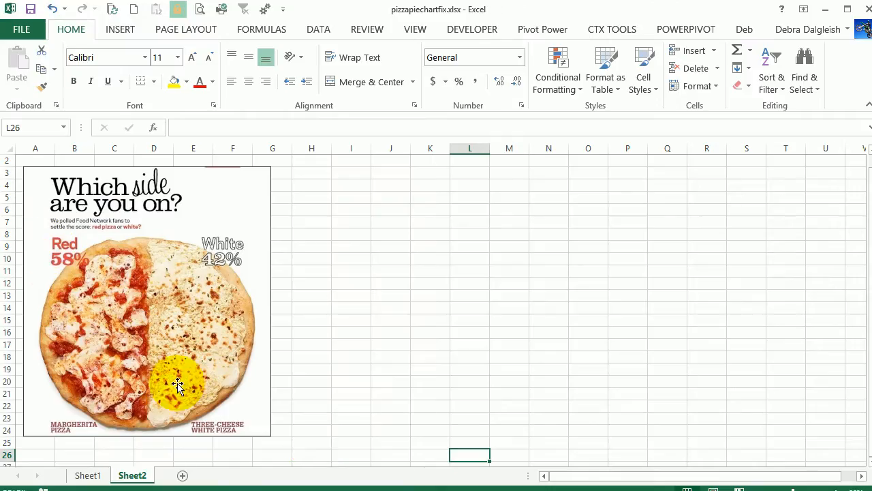
Step: Look over the pizza image on Sheet2, then switch to Sheet1's White 42 and Red 58 data
left_click_drag(178, 385, 111, 298)
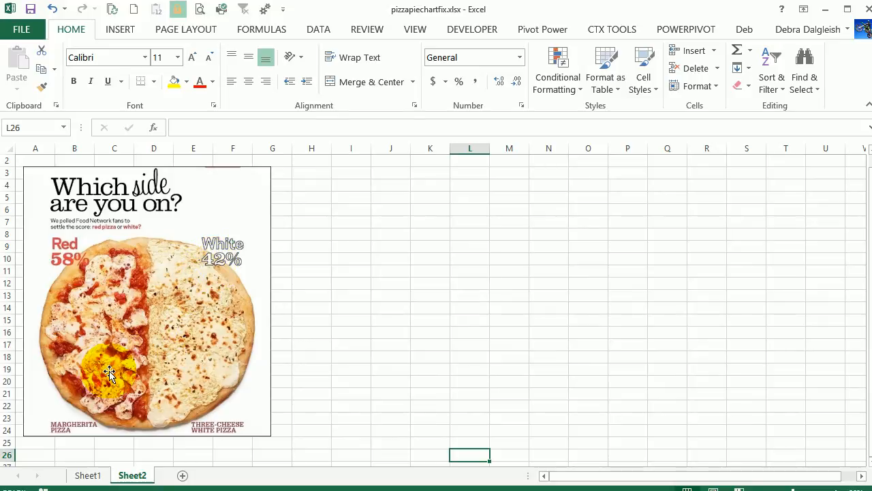
left_click(87, 475)
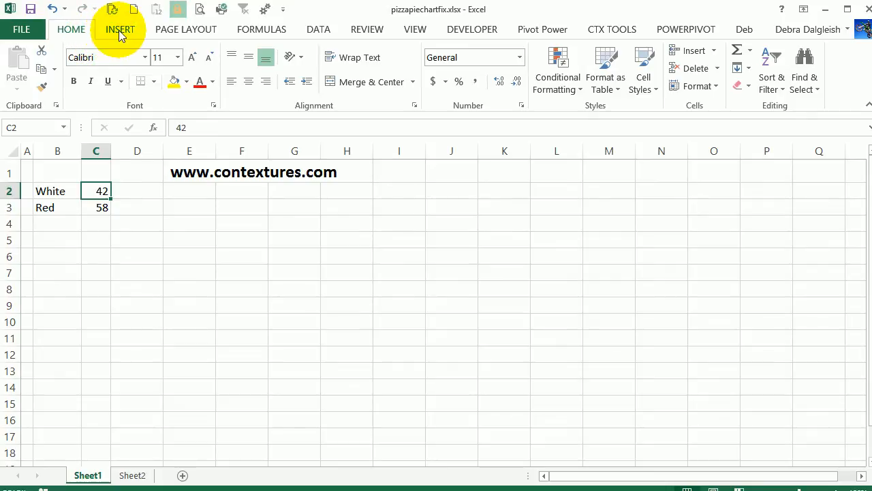
Step: Insert a 2-D pie chart from the White and Red pizza counts
left_click(120, 29)
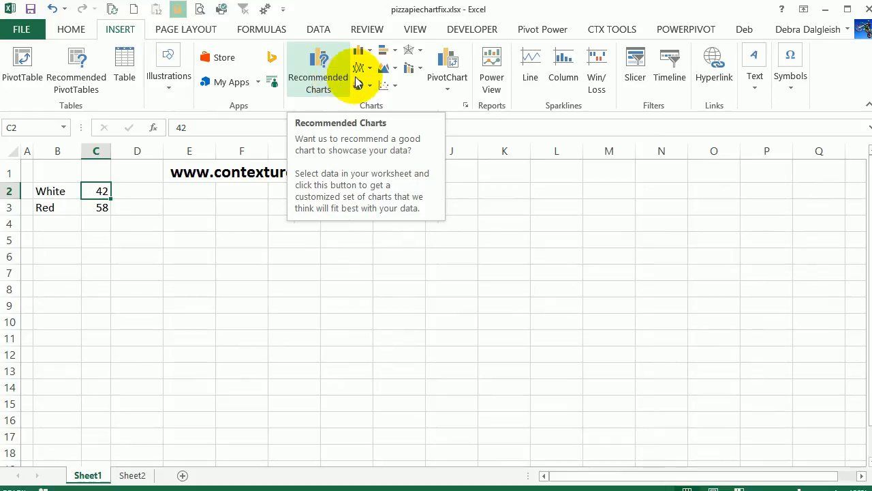
mouse_move(344, 71)
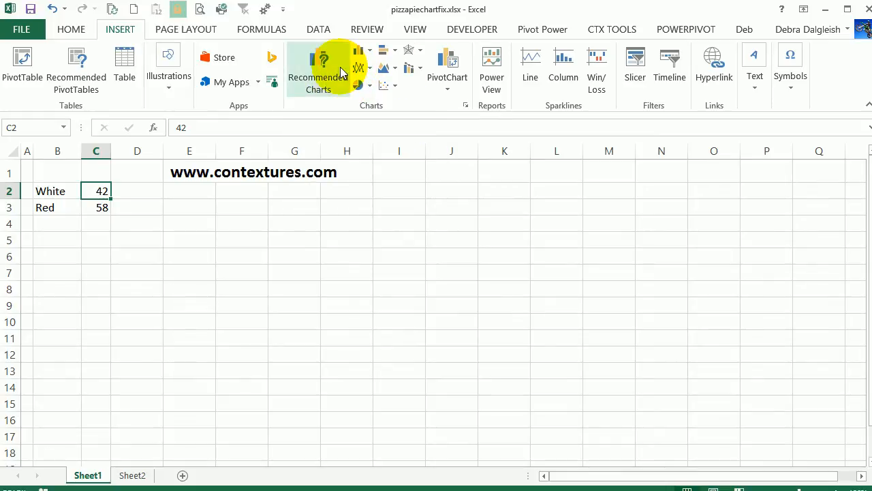
left_click(319, 68)
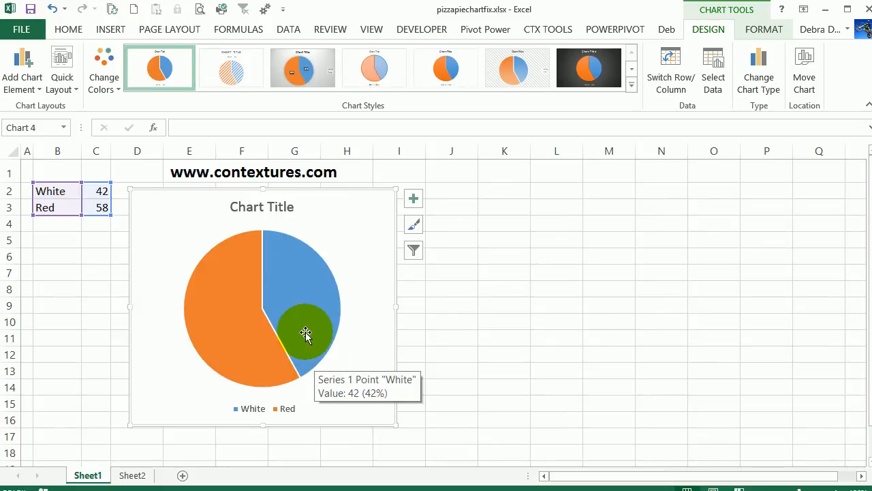
mouse_move(242, 419)
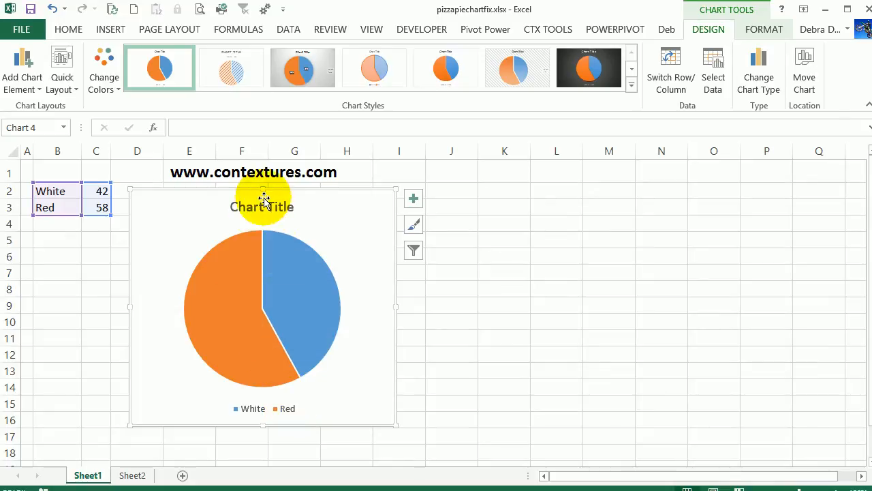
mouse_move(272, 208)
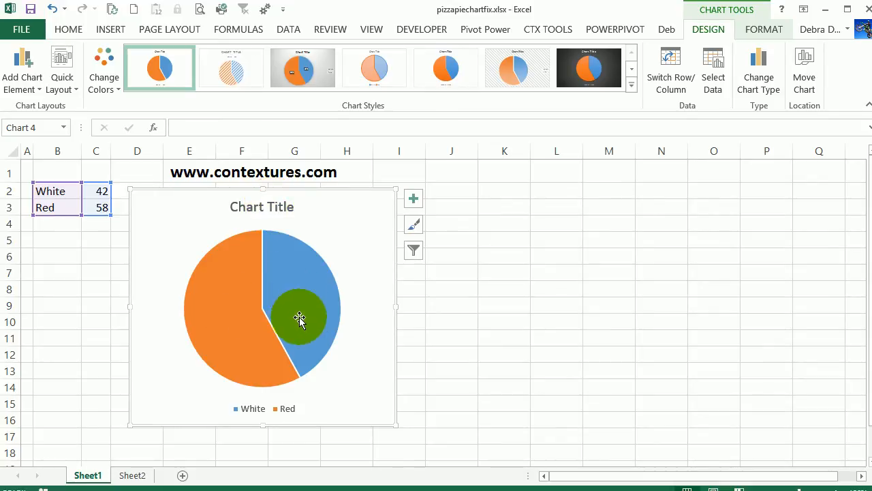
mouse_move(316, 281)
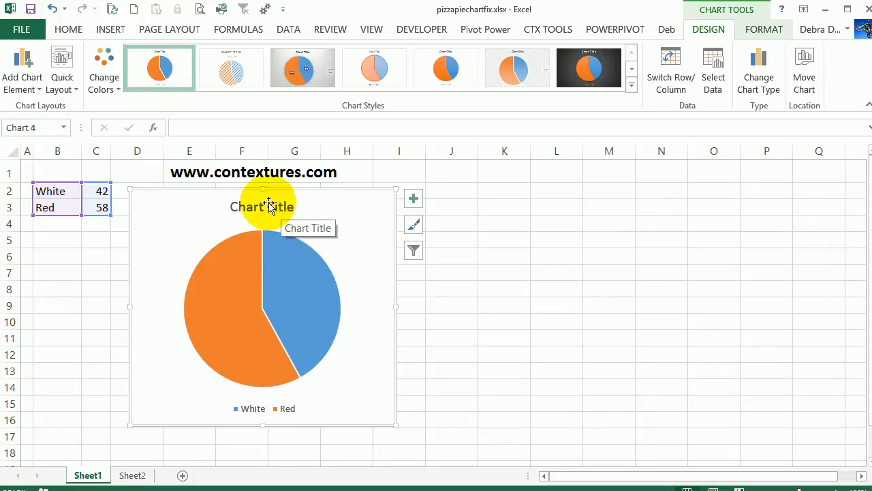
mouse_move(245, 214)
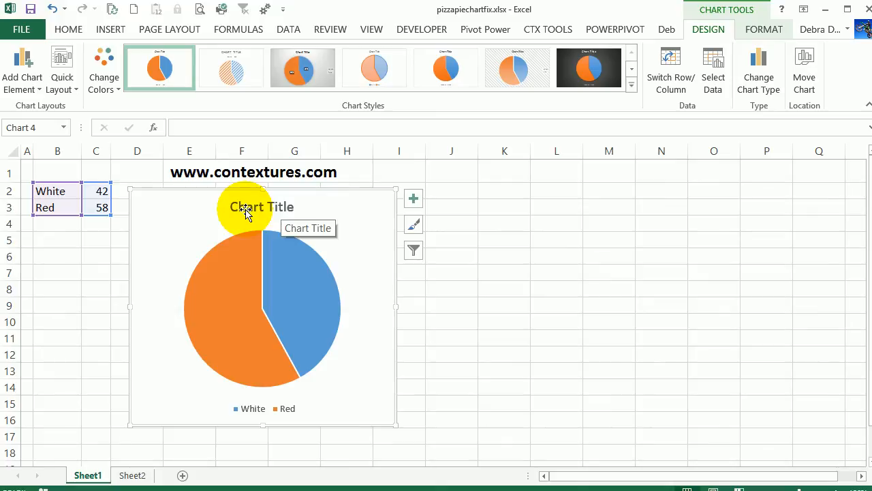
Step: Replace the chart's placeholder title with 'Favorite Pizza Type'
left_click(261, 207)
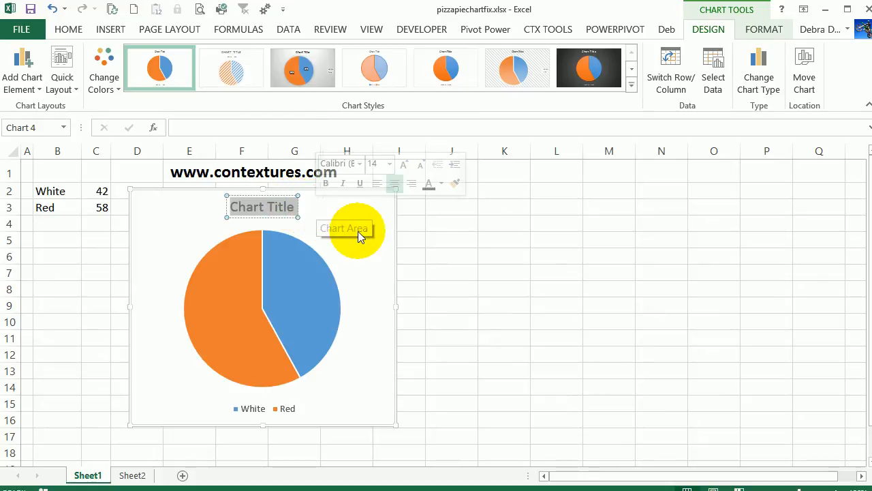
type("Favorite Pizza Type")
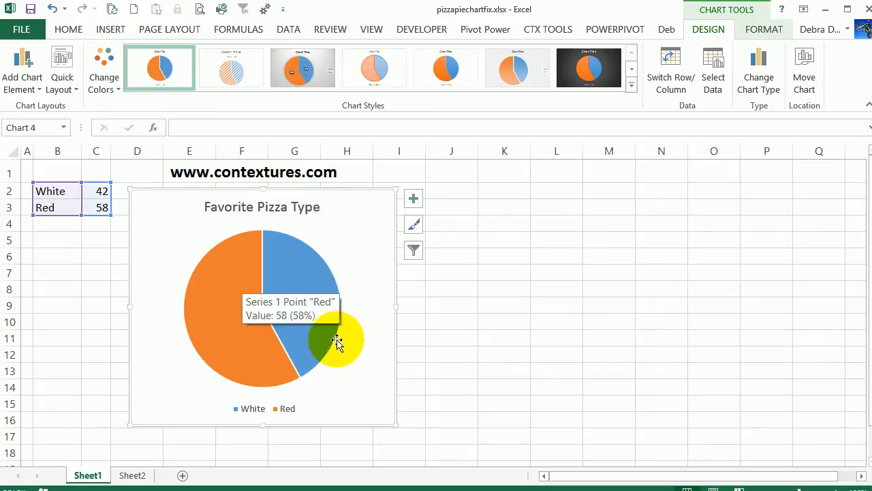
mouse_move(218, 334)
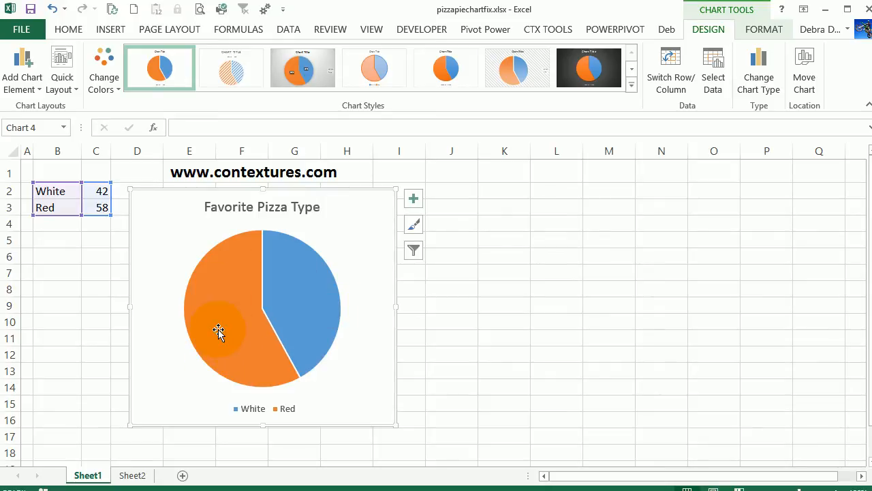
mouse_move(225, 317)
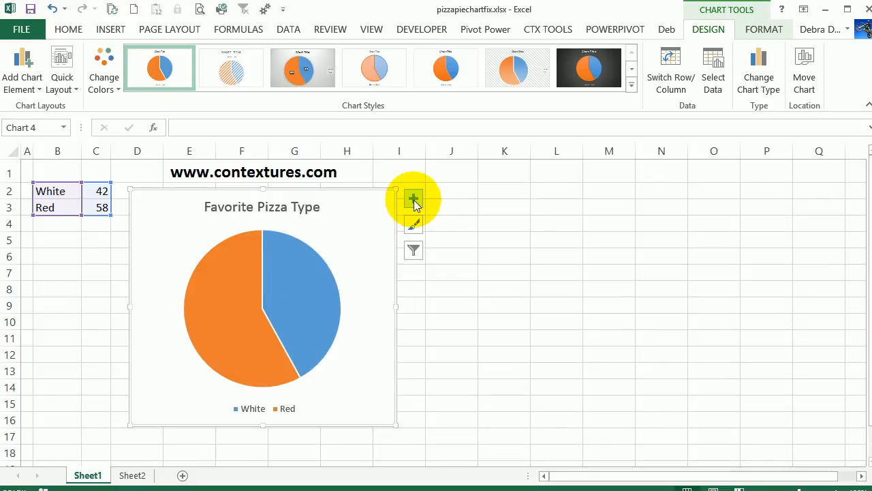
mouse_move(413, 199)
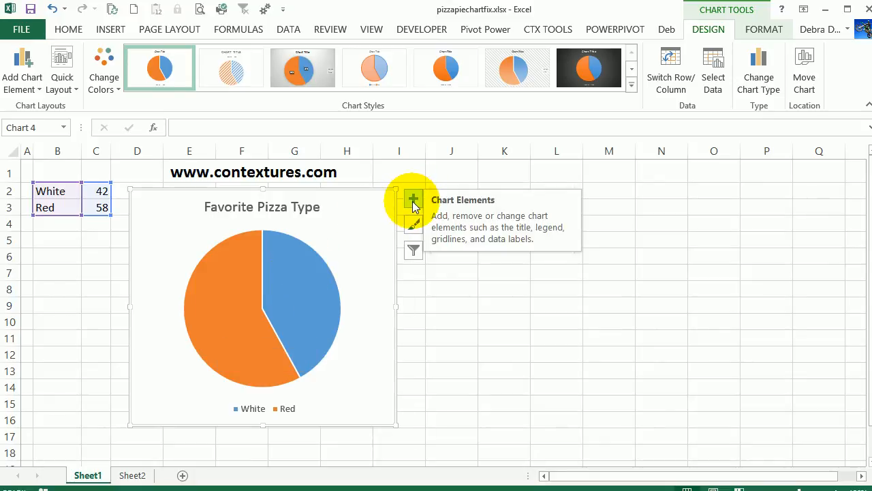
Step: Add data labels showing 42 and 58 to the pie slices and select them
left_click(413, 200)
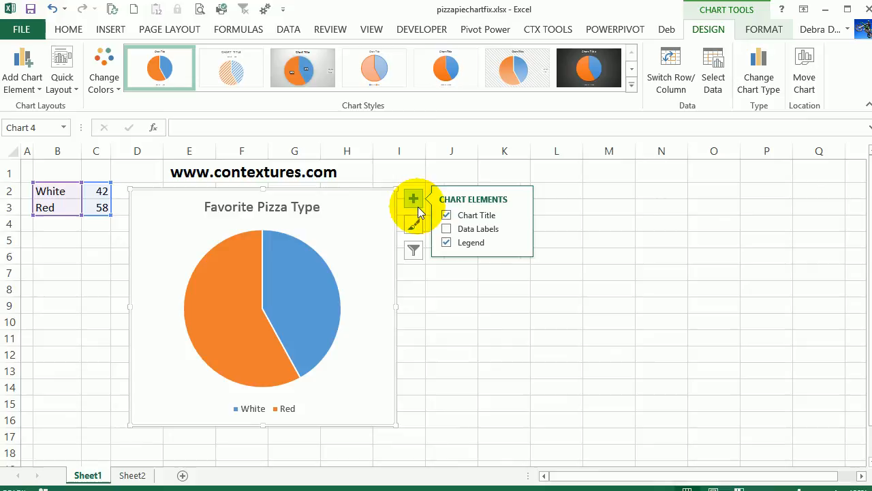
left_click(446, 228)
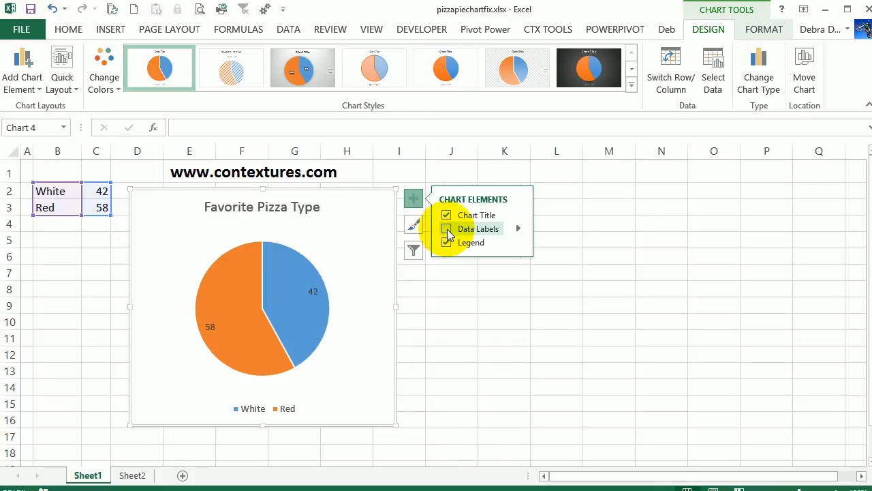
left_click(447, 229)
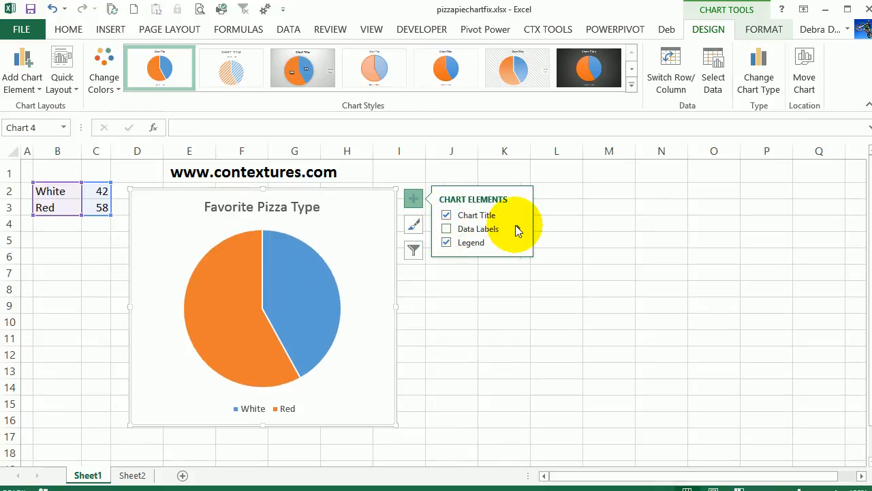
mouse_move(518, 228)
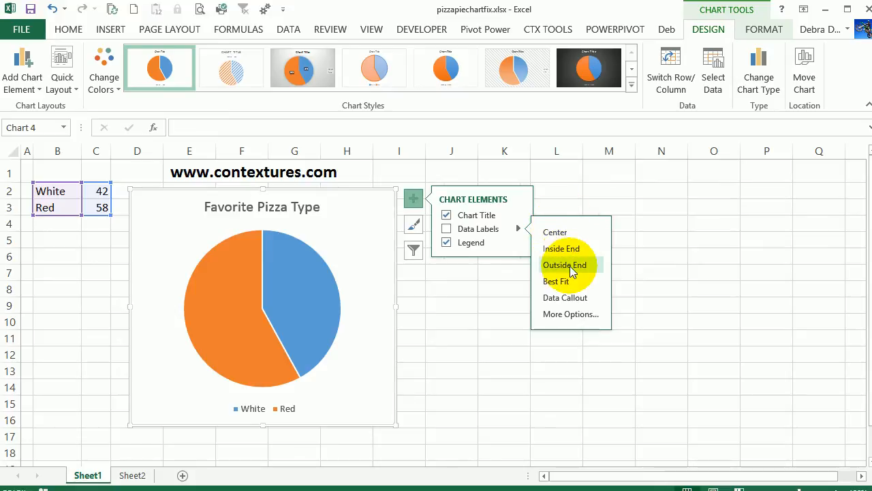
left_click(565, 264)
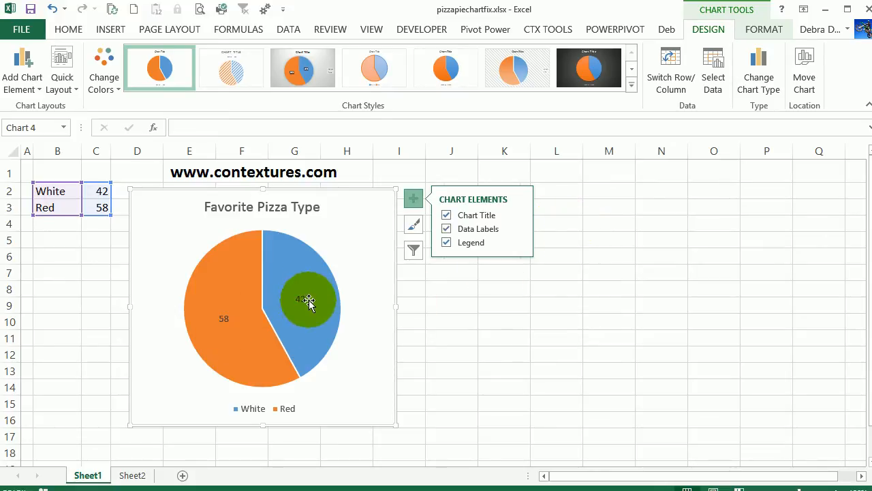
left_click(307, 300)
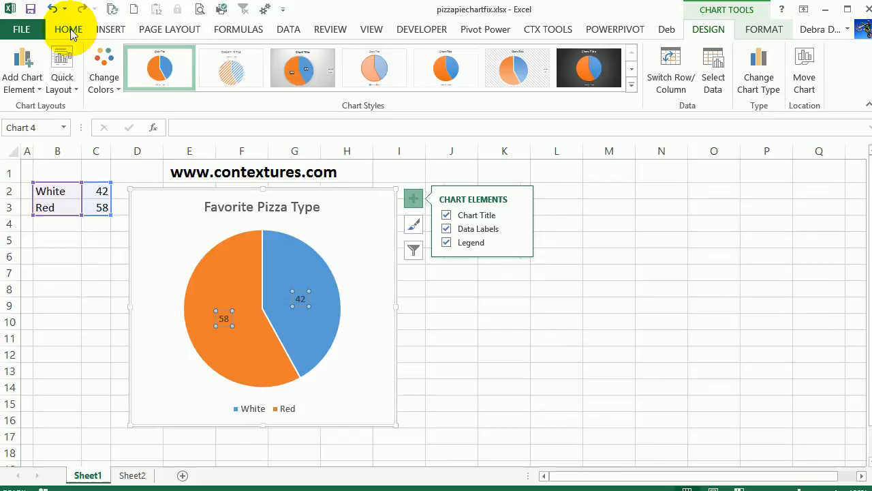
Step: Make the 42 and 58 data labels bold at 20-point size
left_click(68, 29)
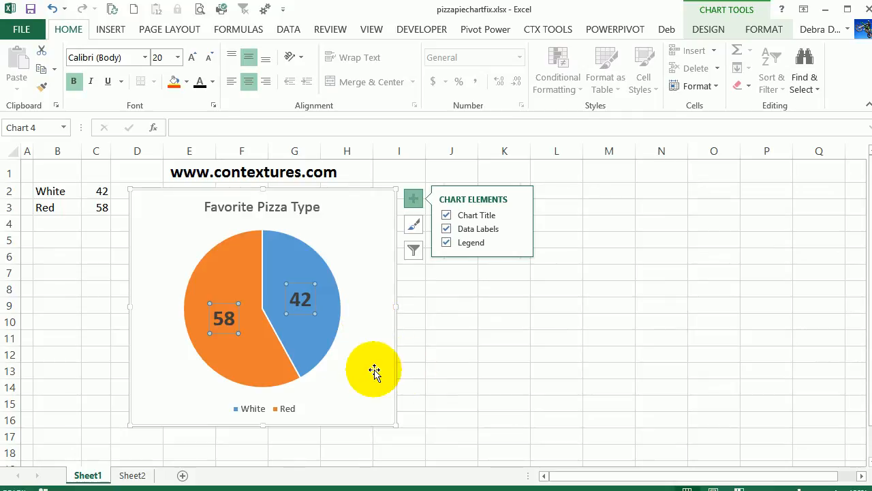
mouse_move(310, 402)
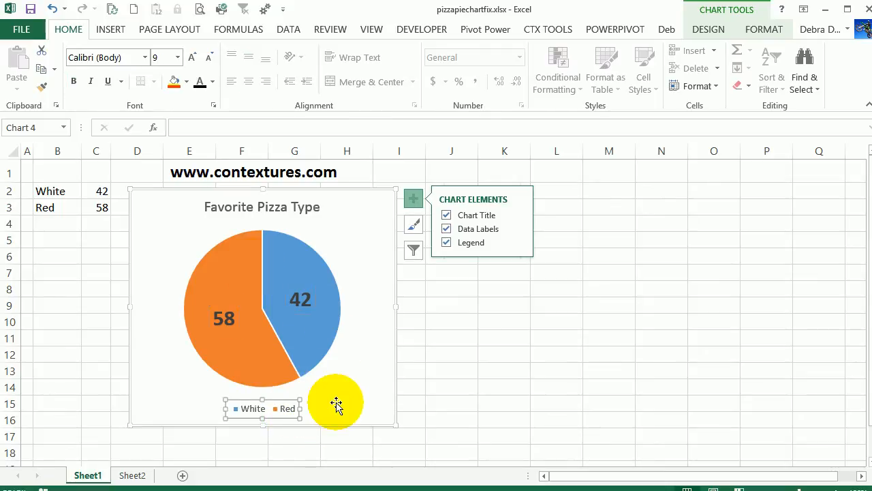
mouse_move(335, 401)
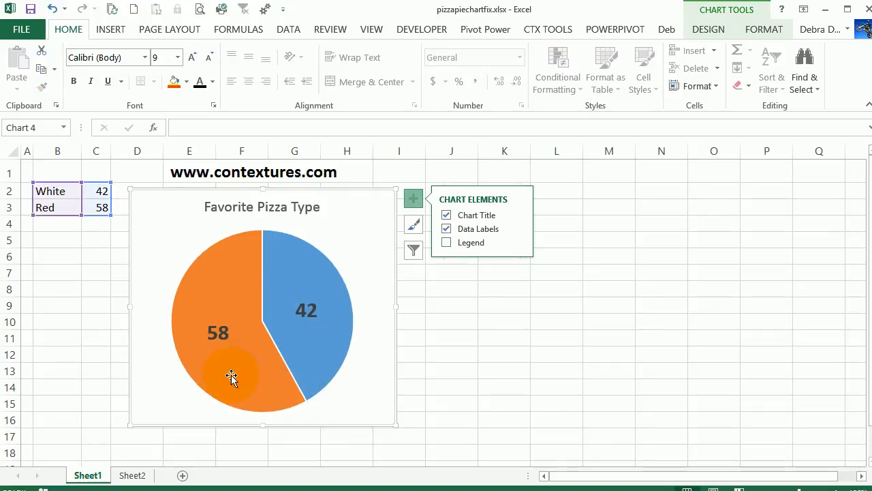
mouse_move(292, 339)
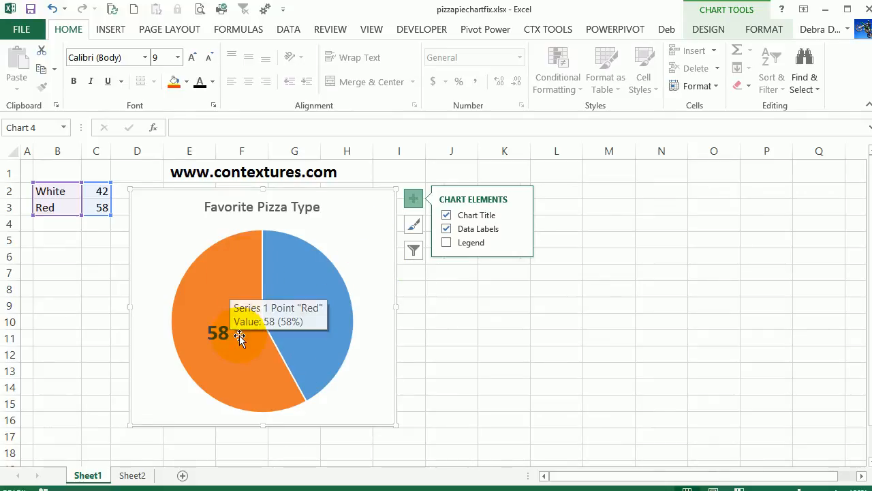
mouse_move(300, 365)
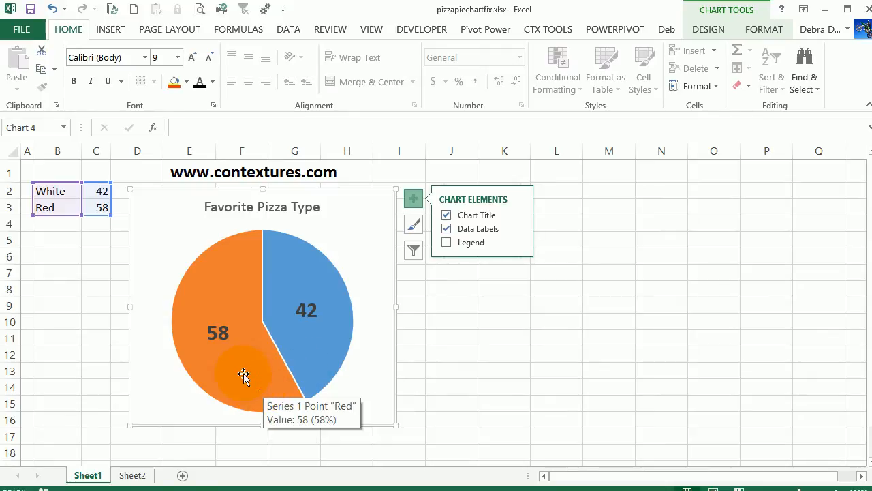
mouse_move(286, 355)
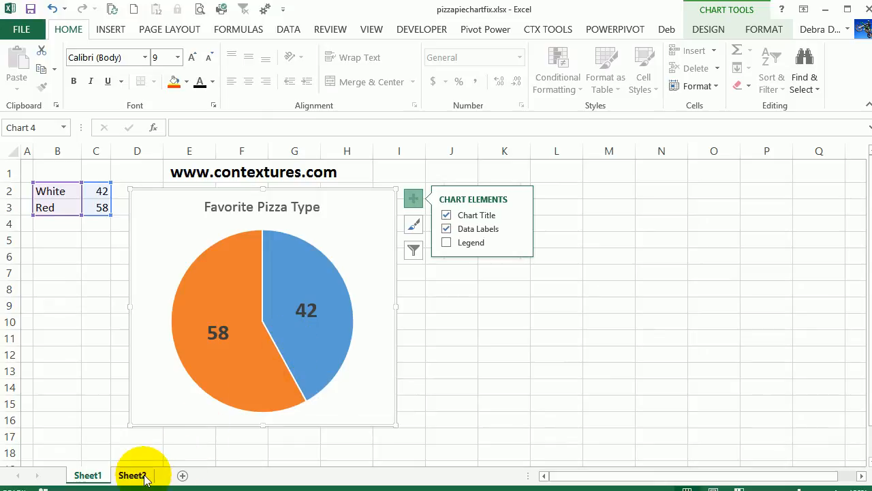
left_click(132, 476)
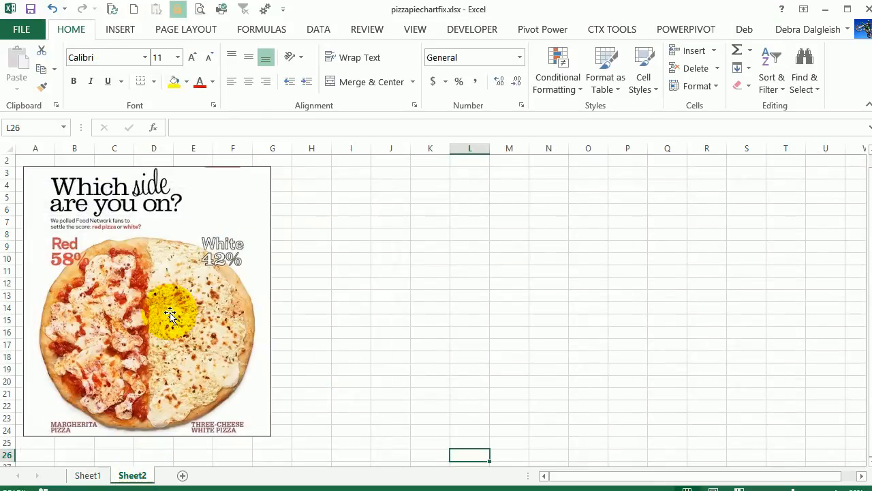
left_click_drag(170, 317, 169, 303)
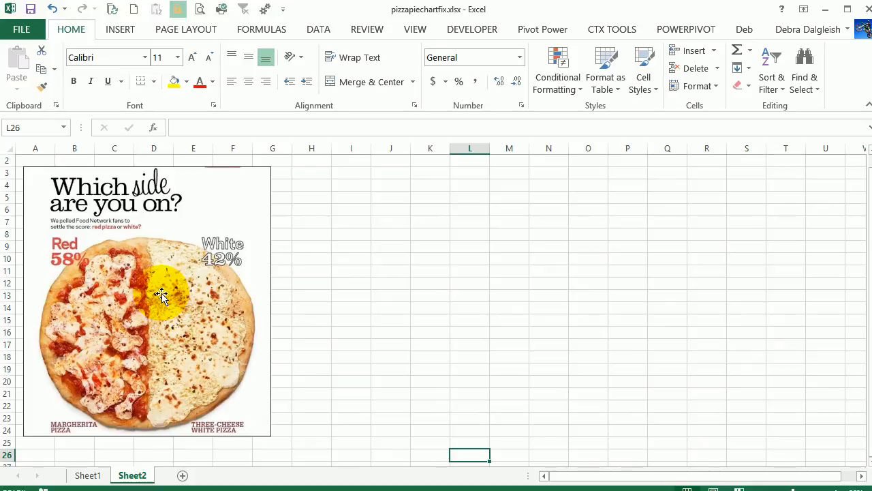
left_click_drag(164, 293, 191, 321)
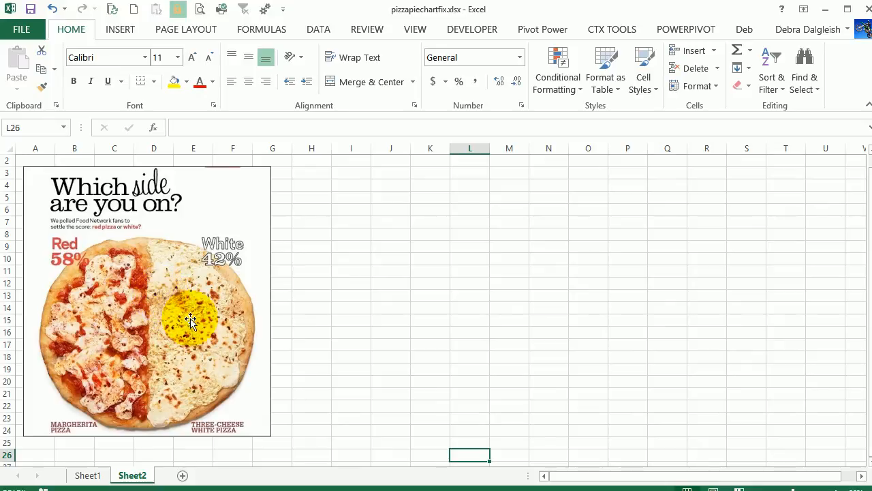
left_click_drag(191, 321, 236, 376)
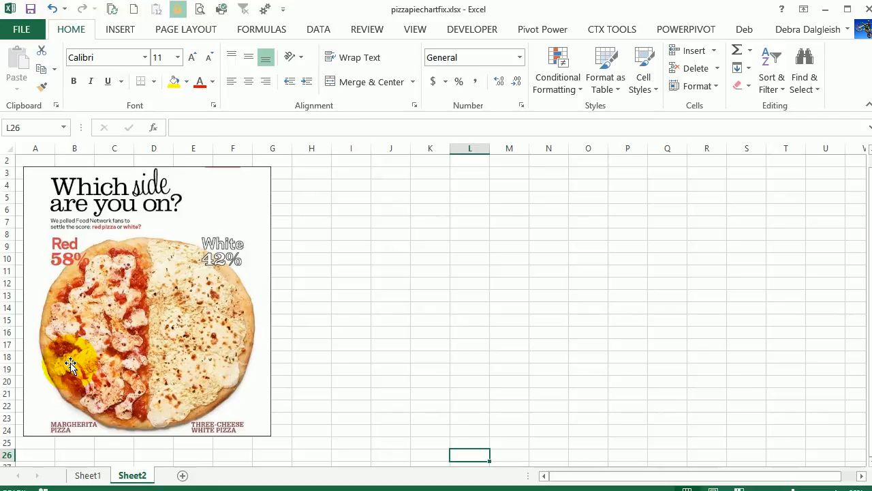
mouse_move(76, 374)
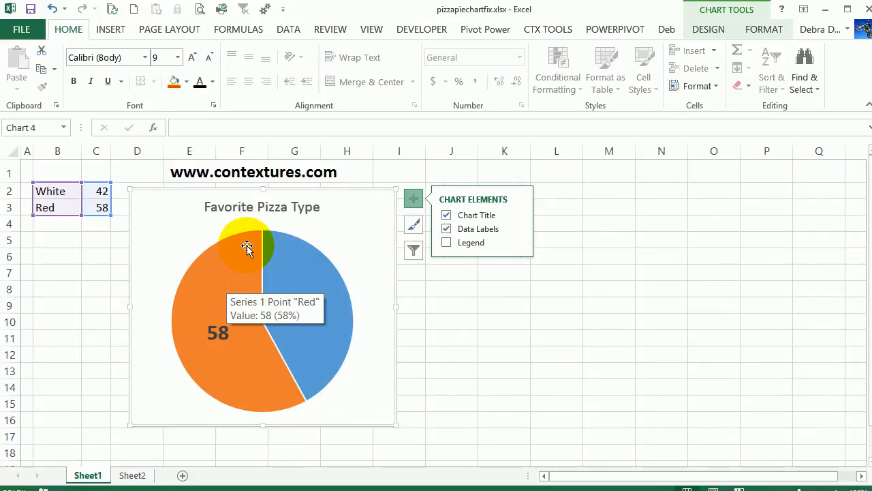
Step: Open the Format Data Point pane for the Red pie slice
left_click(247, 247)
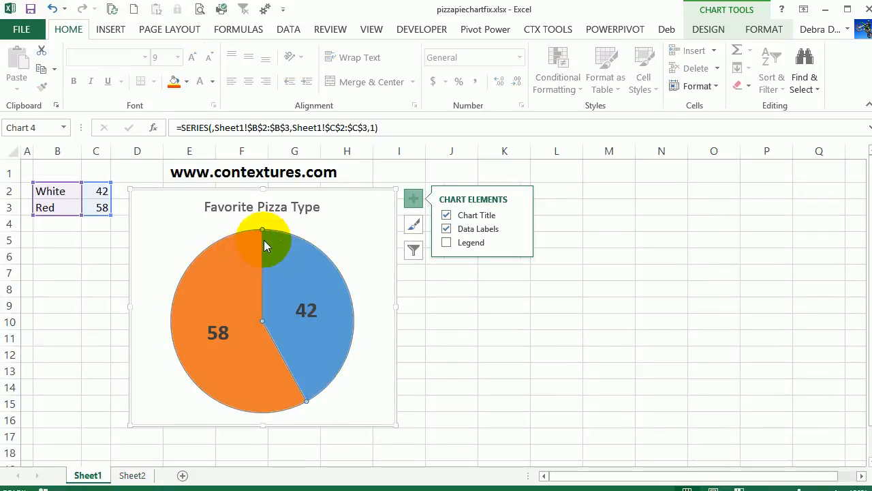
mouse_move(246, 320)
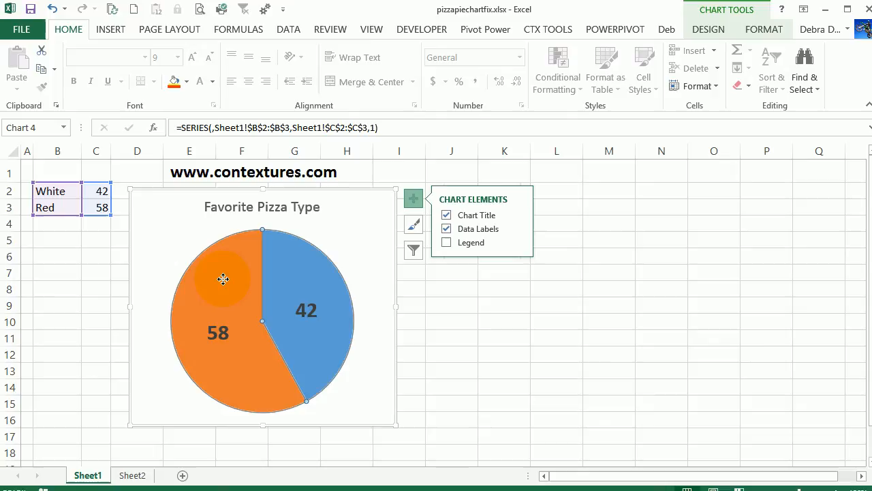
mouse_move(236, 335)
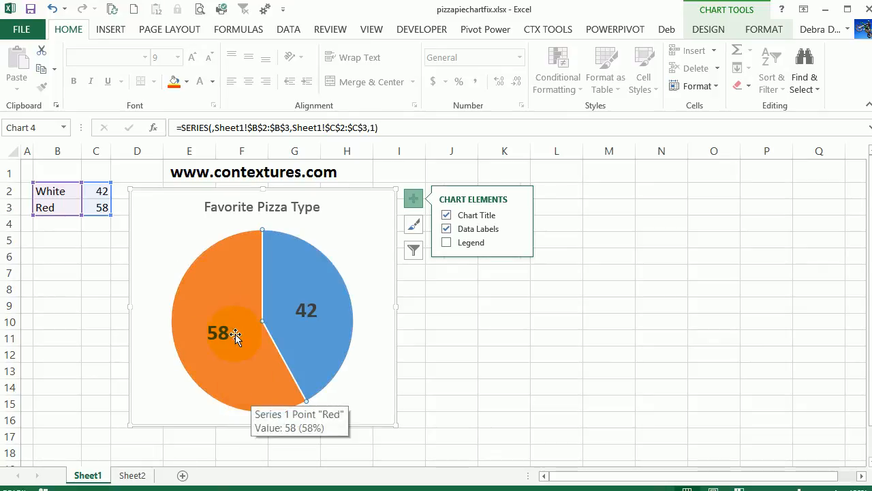
right_click(235, 334)
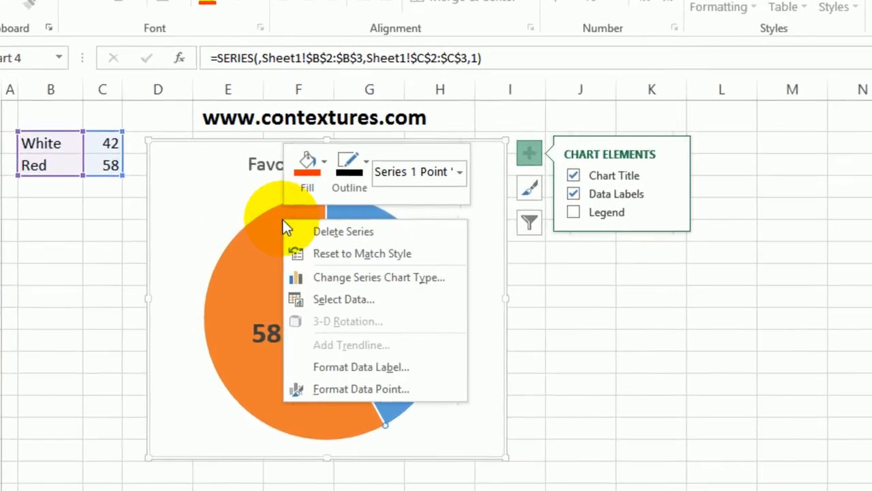
mouse_move(334, 389)
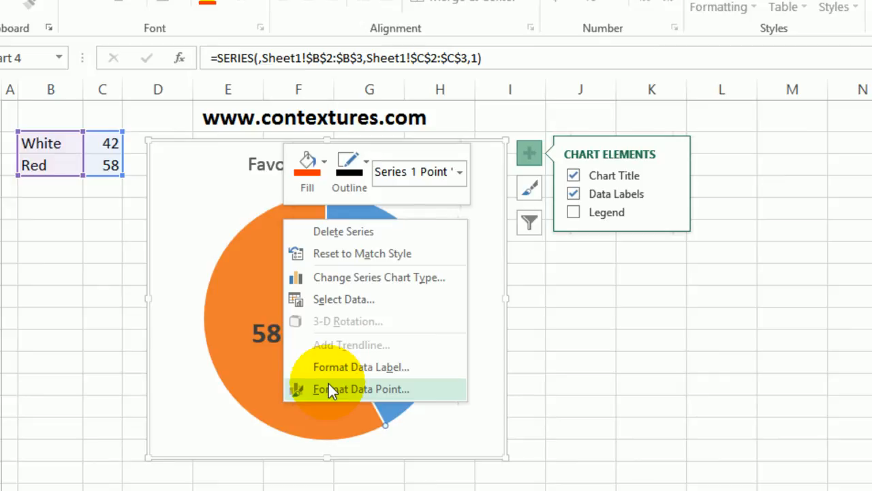
left_click(361, 388)
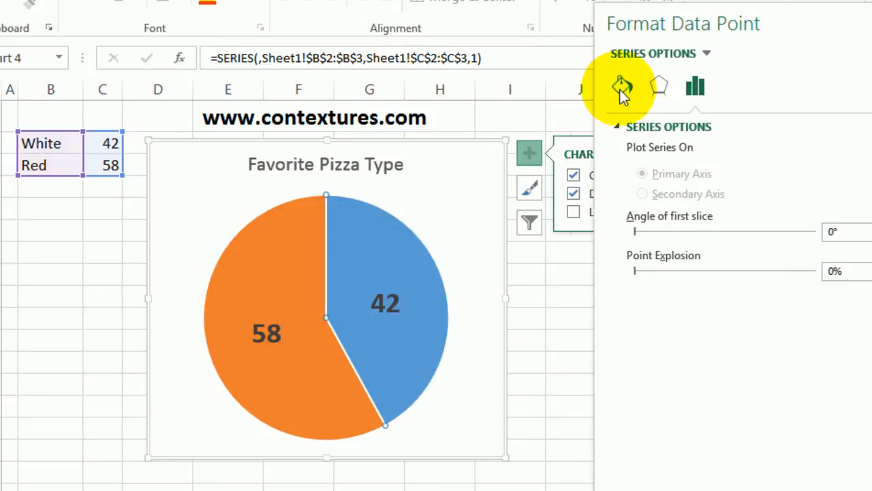
Step: Fill the Red slice with the picture file pizzapiechart03.jpg
left_click(621, 86)
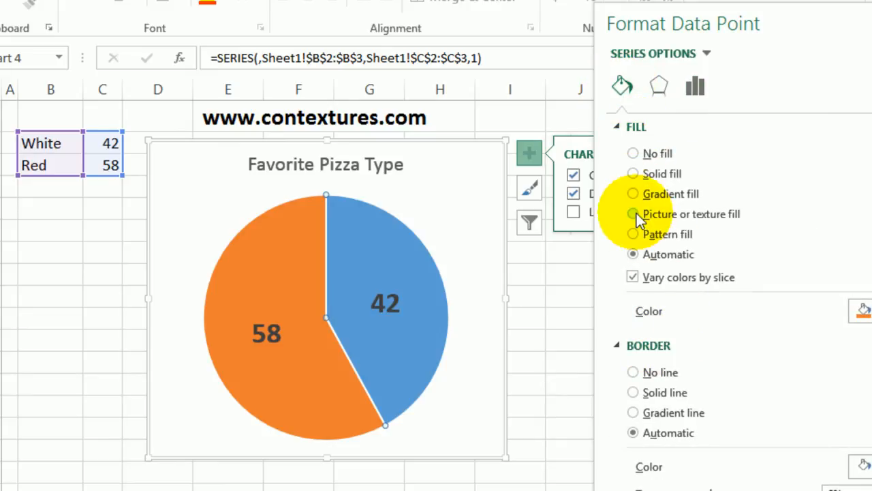
left_click(633, 213)
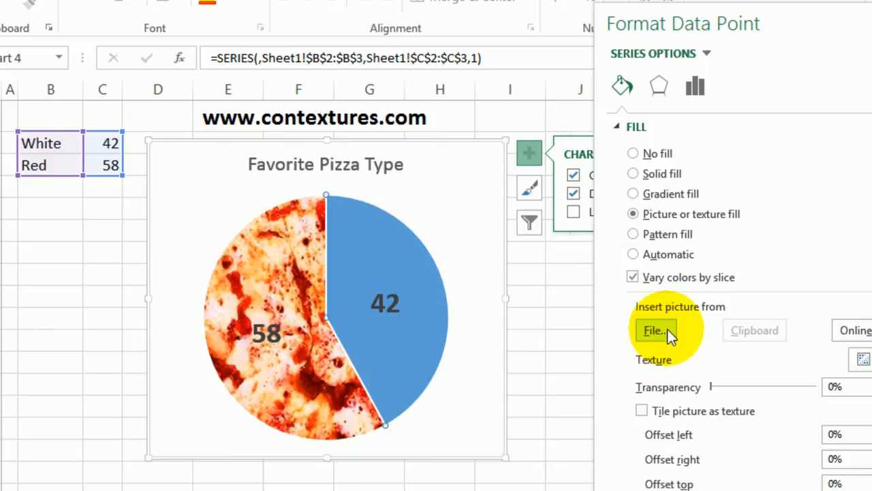
left_click(655, 330)
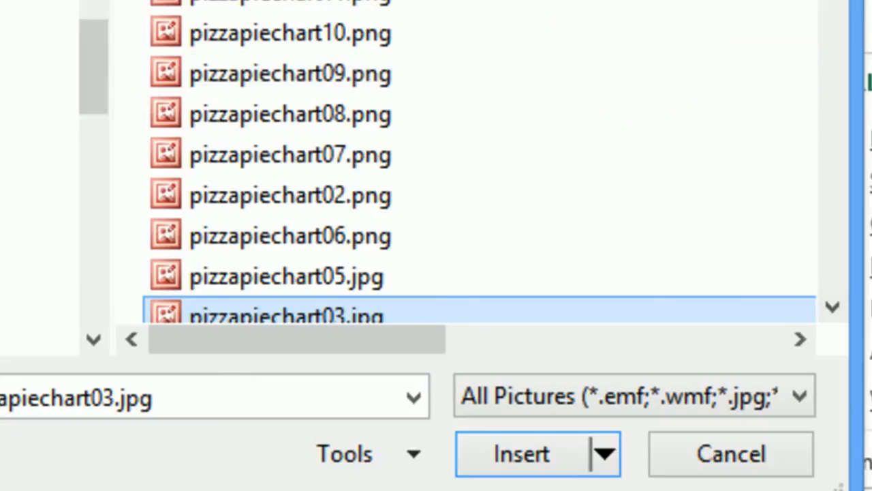
mouse_move(797, 347)
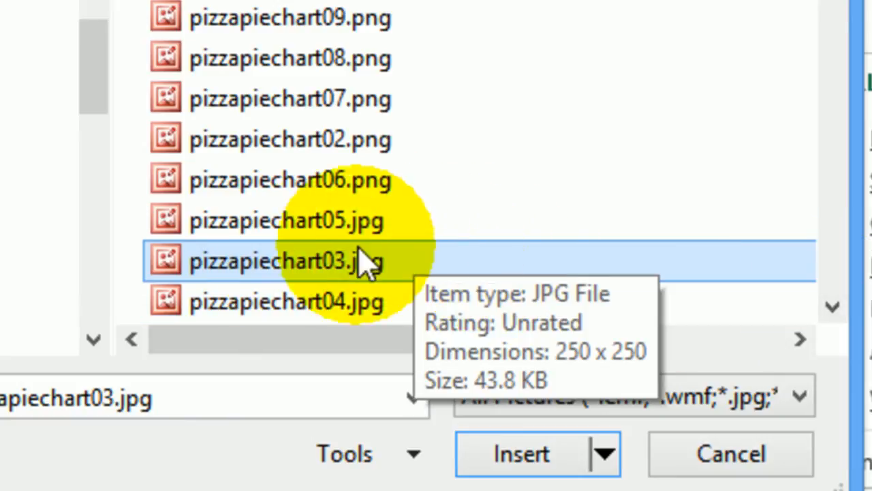
mouse_move(340, 273)
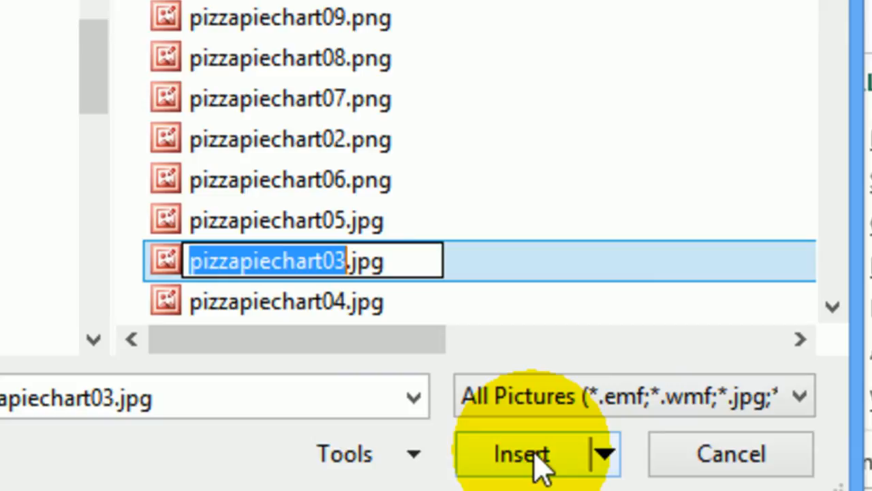
left_click(522, 454)
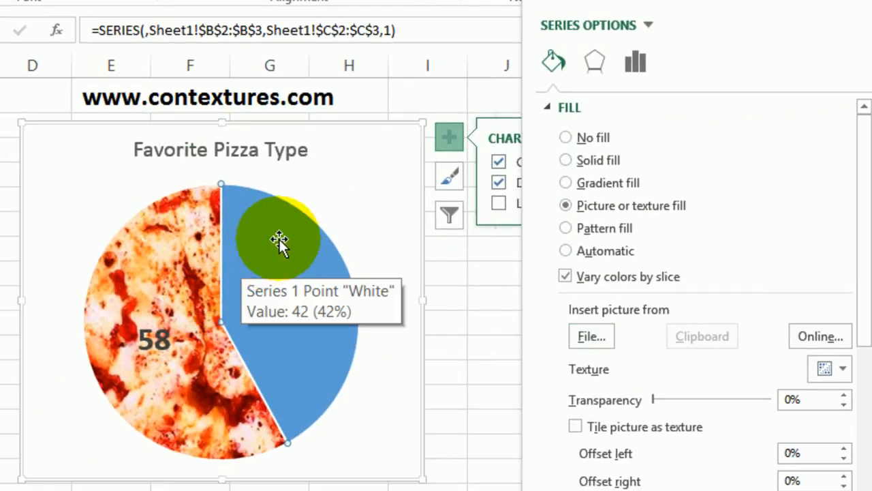
Step: Select the White slice and fill it with the picture pizzapiechart04.jpg
left_click(566, 251)
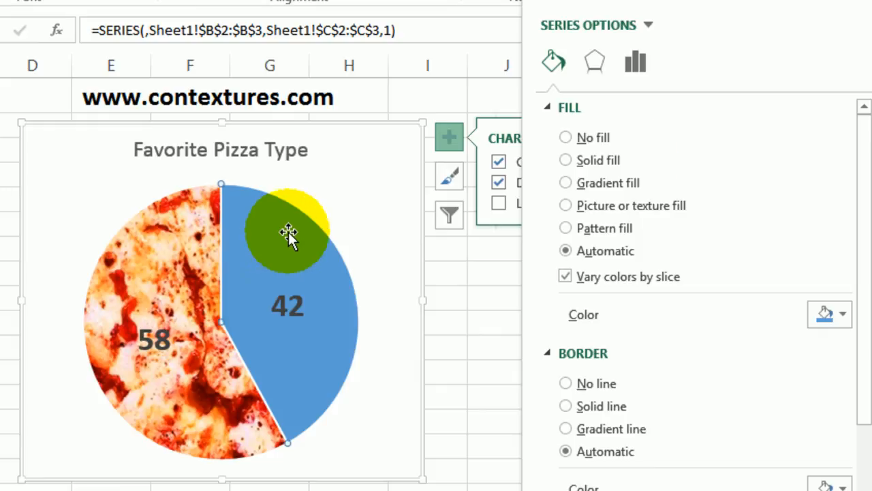
left_click_drag(287, 232, 337, 306)
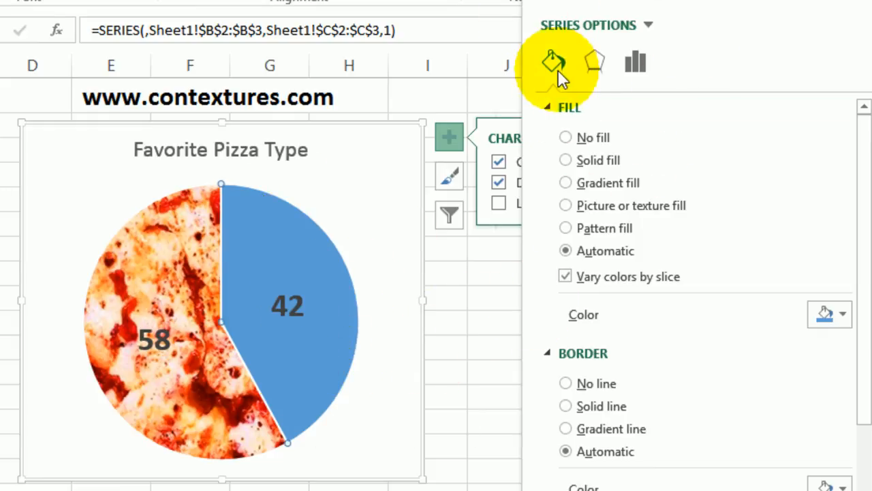
mouse_move(562, 246)
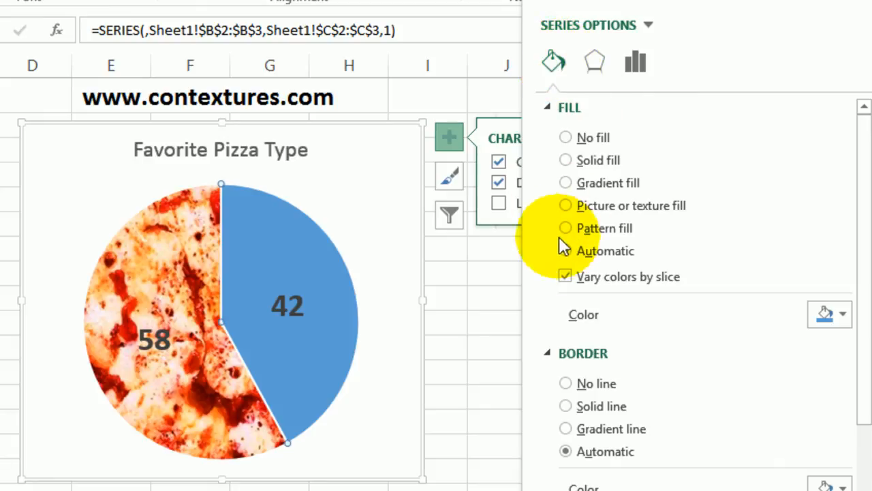
left_click(566, 205)
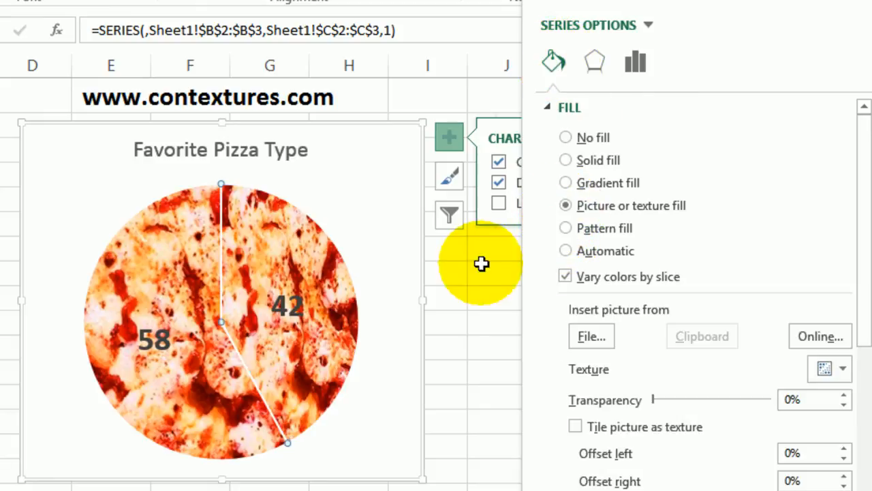
mouse_move(313, 351)
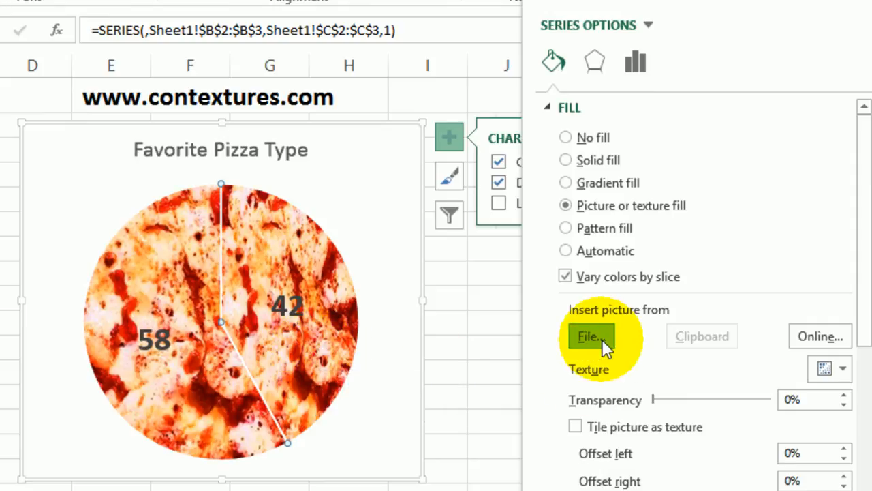
left_click(591, 337)
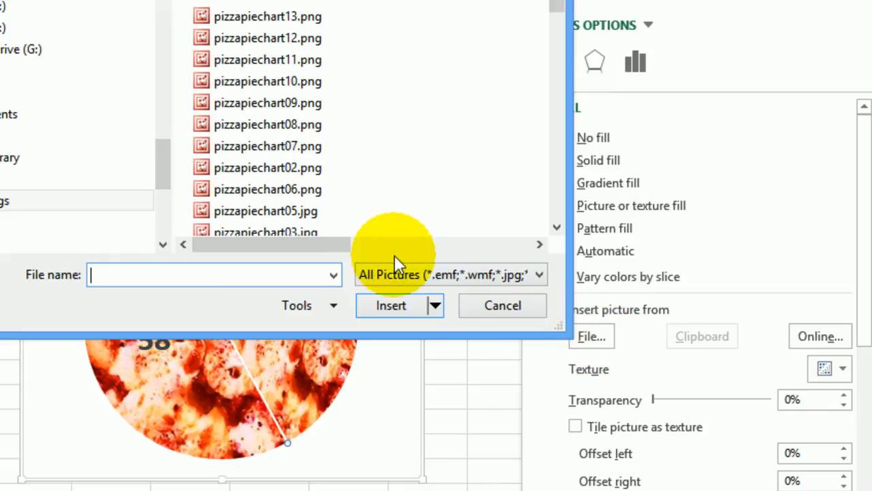
left_click(268, 189)
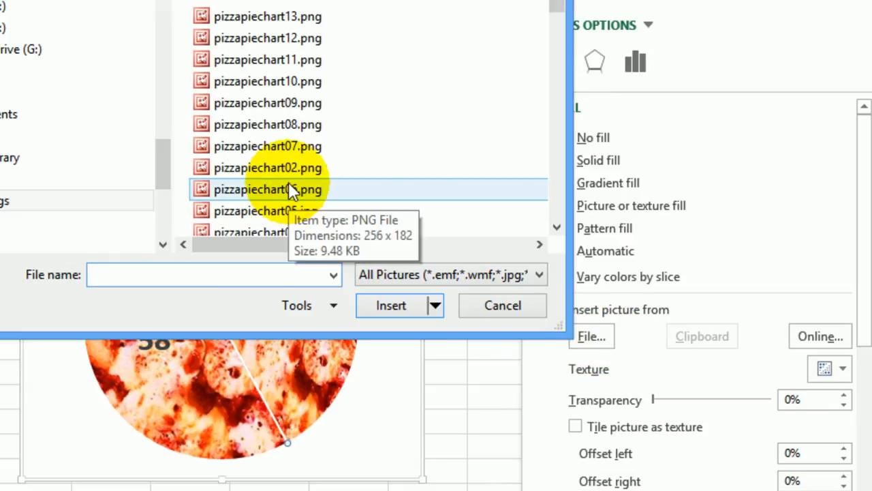
left_click(266, 116)
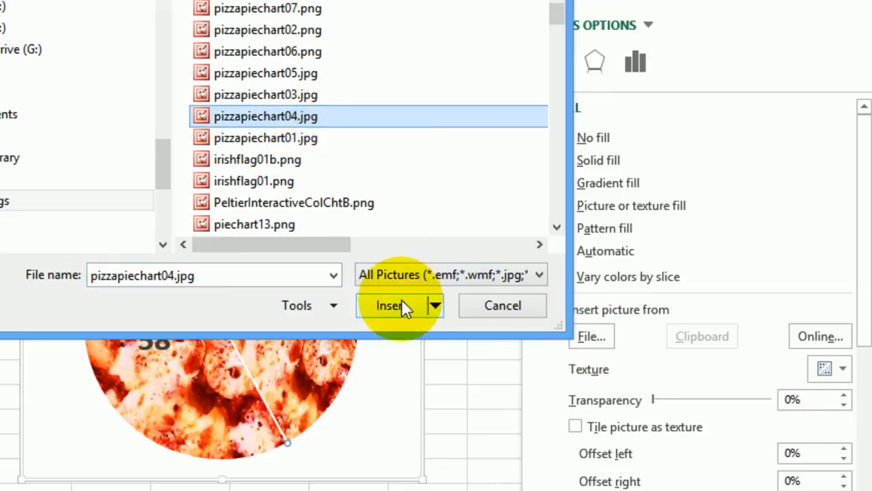
left_click(390, 305)
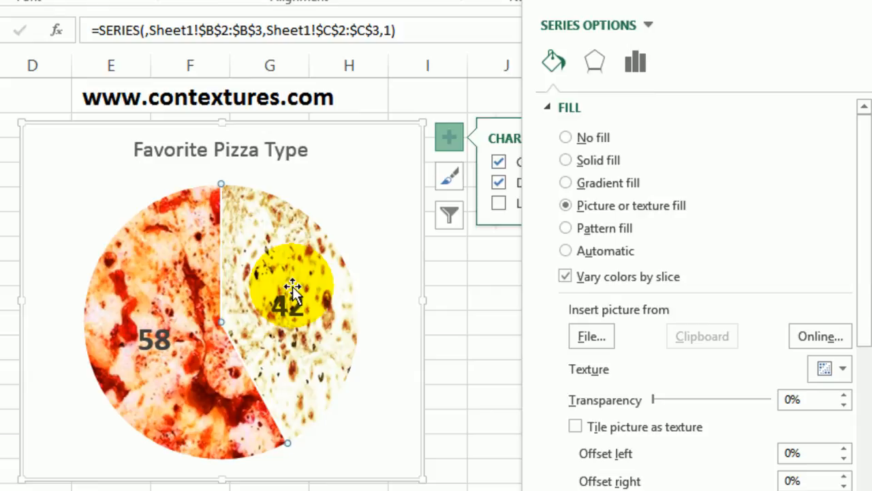
mouse_move(373, 137)
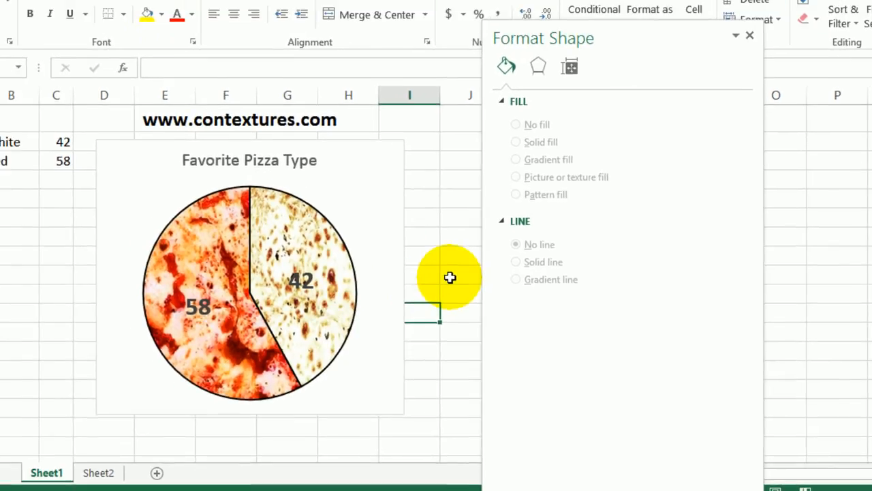
left_click(98, 472)
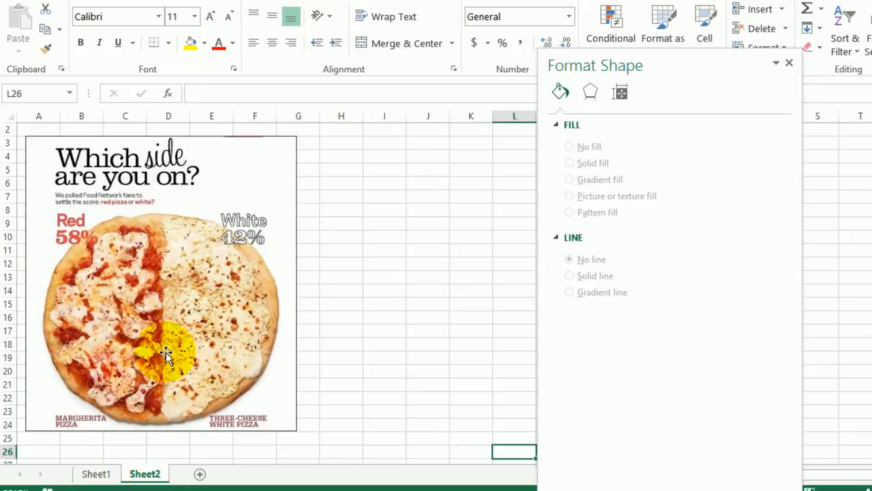
left_click_drag(167, 358, 96, 259)
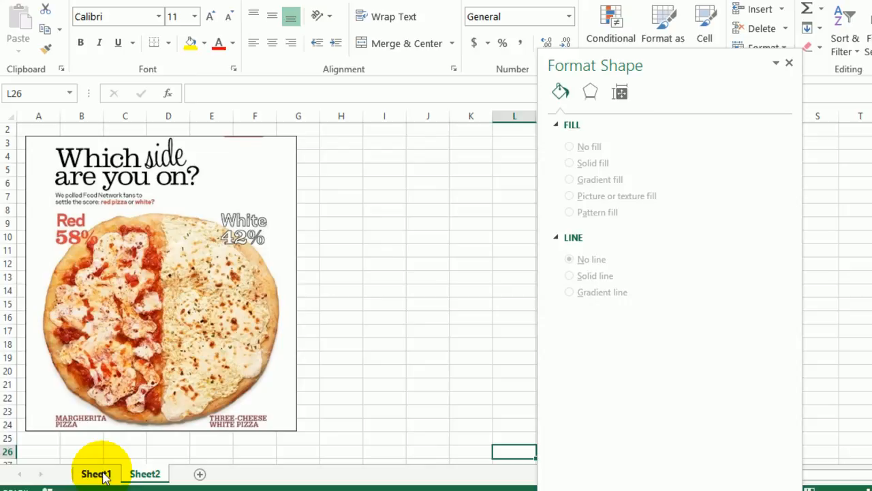
left_click(96, 473)
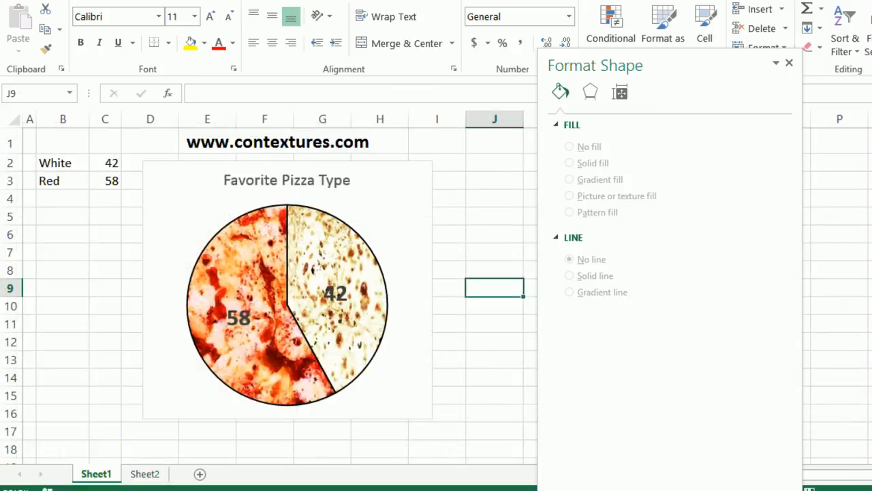